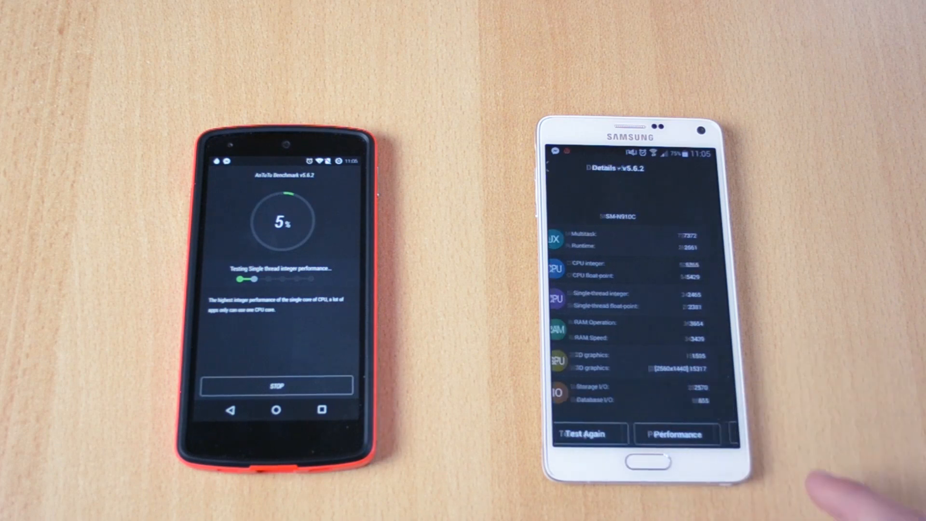
Start the AnTuTu benchmark run on the Nexus 5, scoring 41884 against the Note 4's 52066
left_click(589, 434)
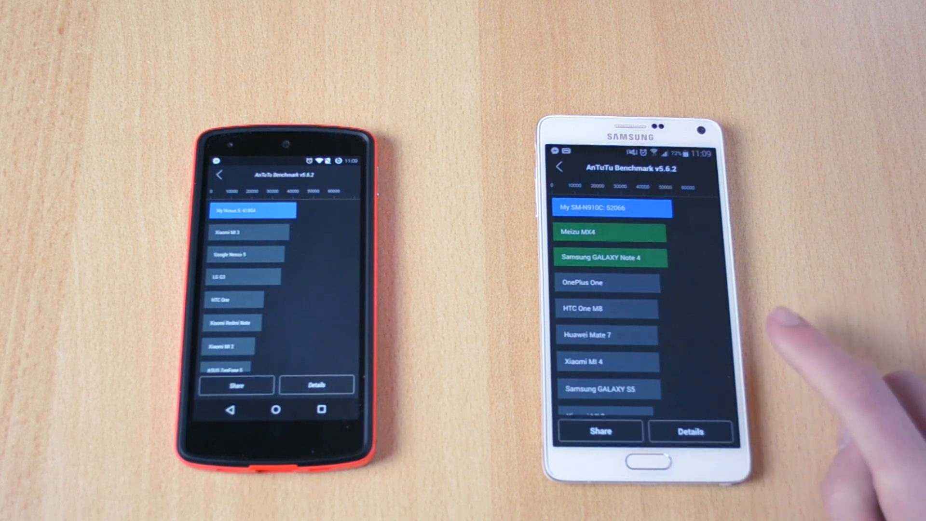
mouse_move(815, 331)
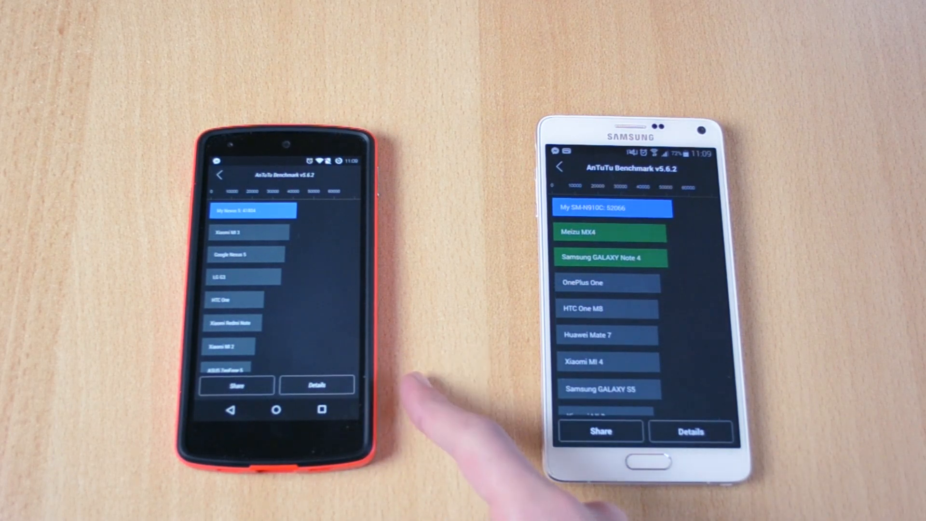
mouse_move(395, 401)
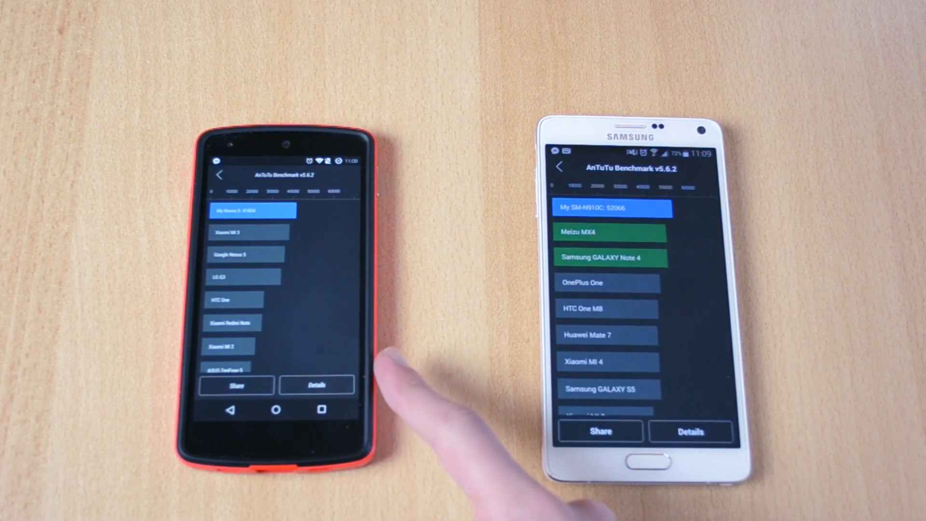